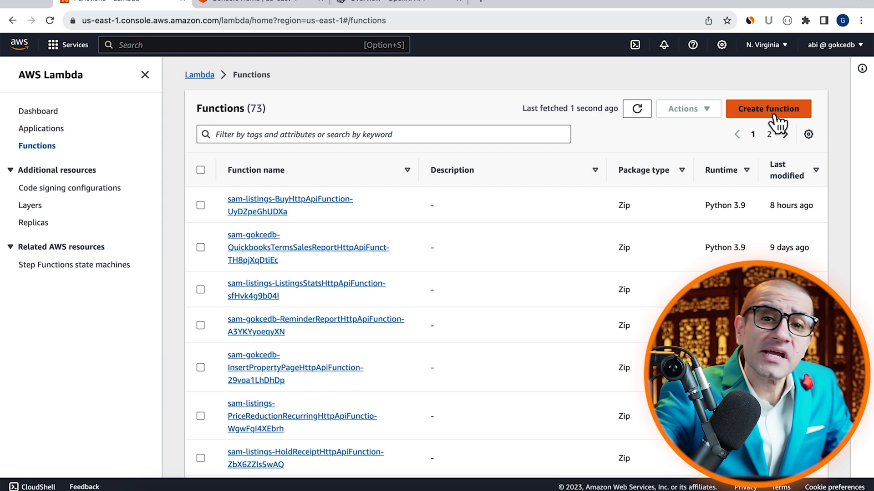
Create a new Lambda function named myChatGPTLambdaFunc.
left_click(768, 108)
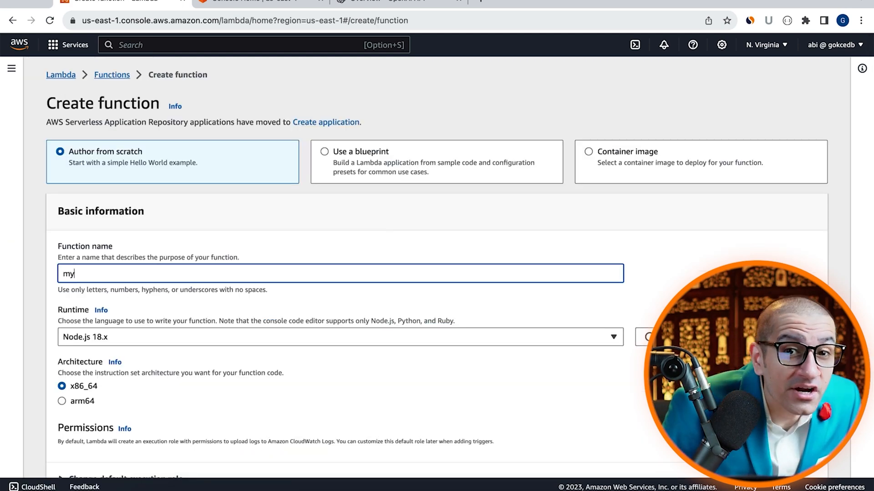
type("ChatGPTLambd")
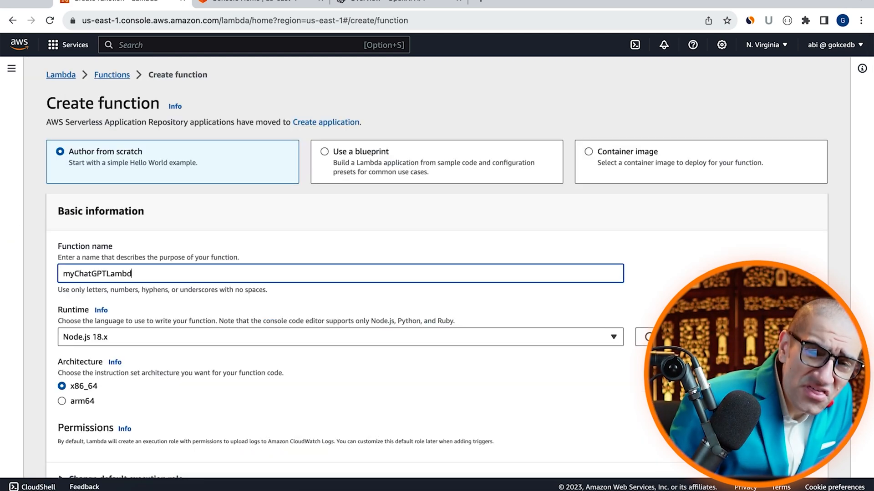
left_click(339, 337)
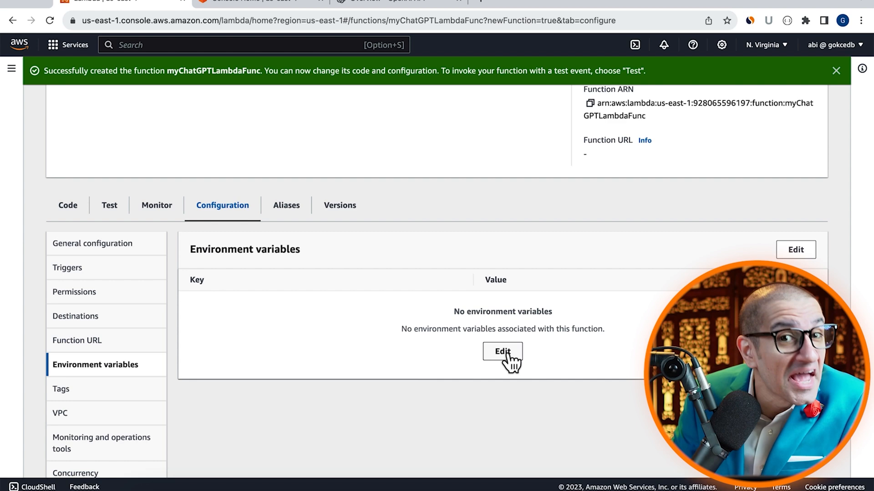
Add an environment variable with key API_KEY, leaving its value ready to fill from OpenAI.
left_click(503, 351)
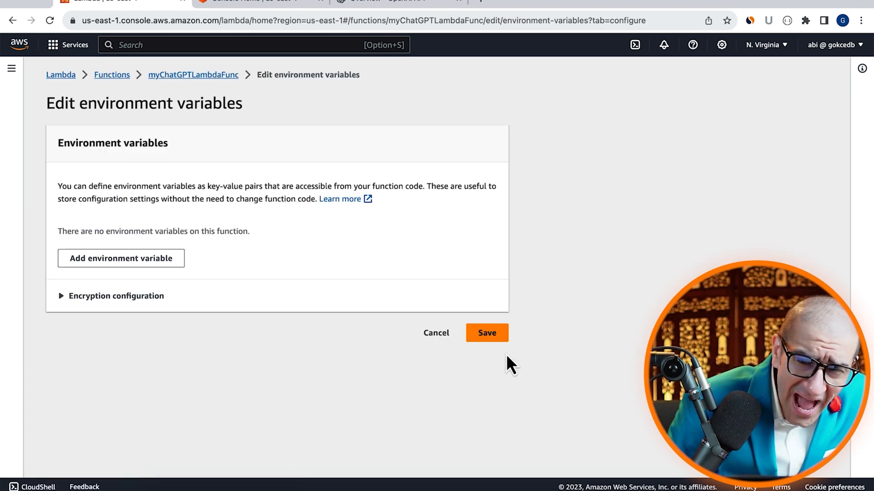
left_click(120, 257)
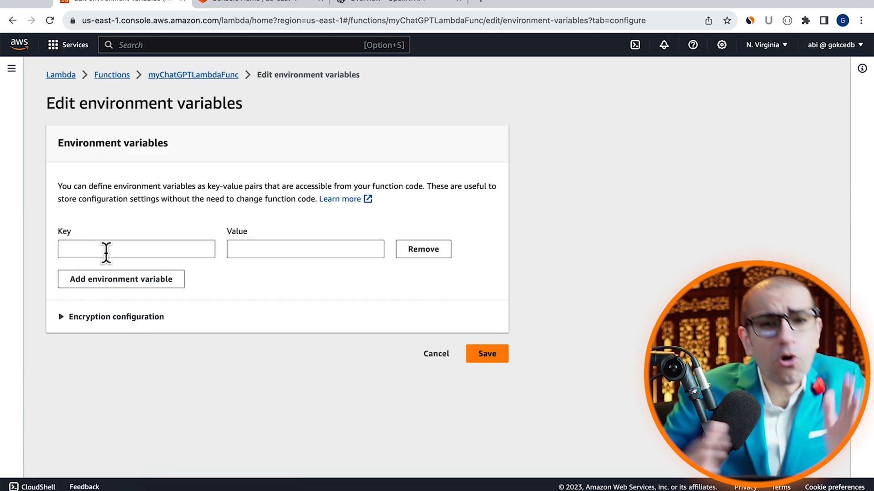
type("API_KEY")
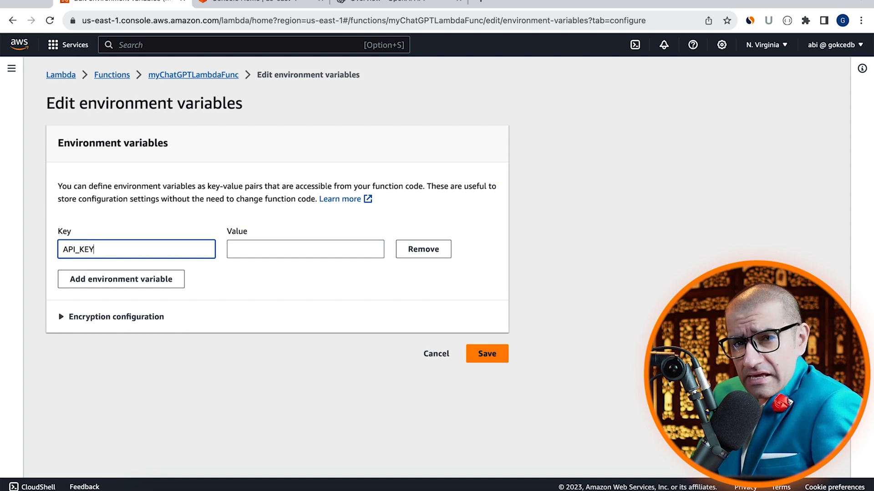
left_click(305, 250)
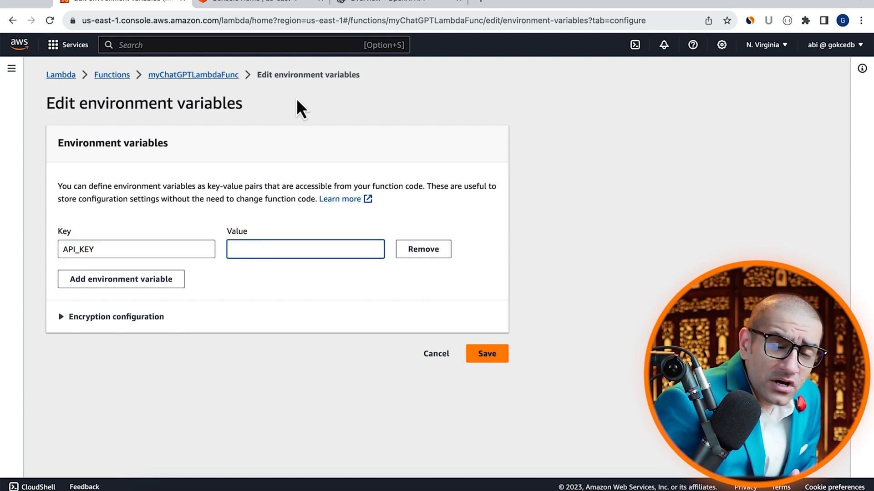
left_click(398, 1)
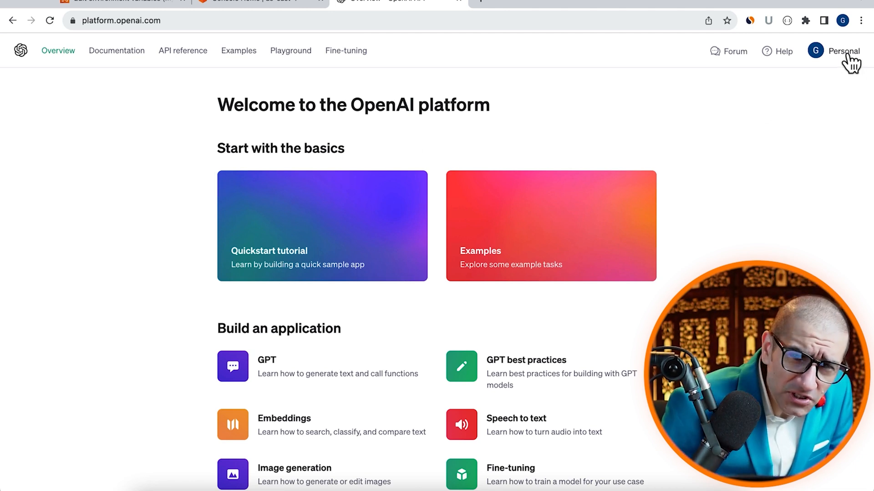
Generate a new OpenAI secret key named My Test Key and copy it.
left_click(841, 51)
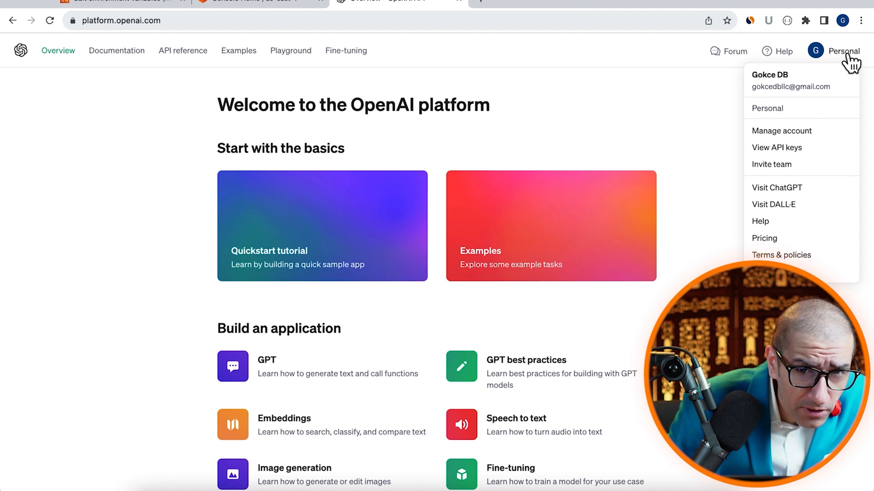
mouse_move(776, 147)
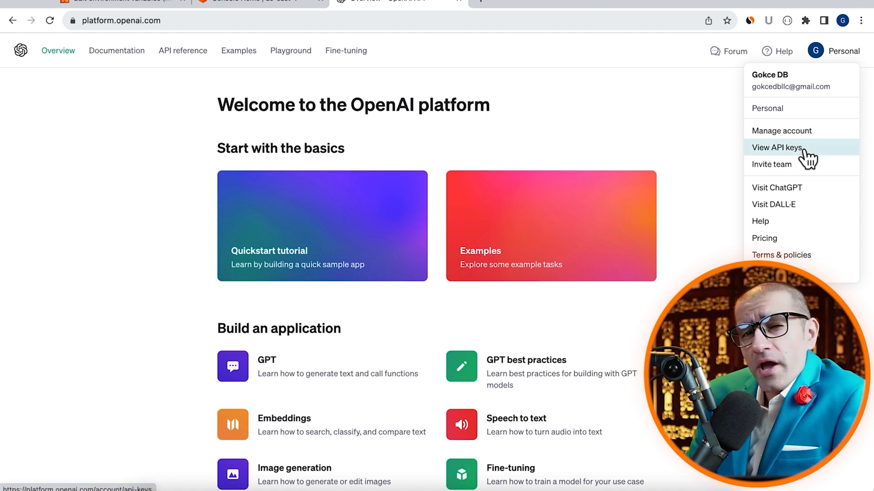
left_click(776, 147)
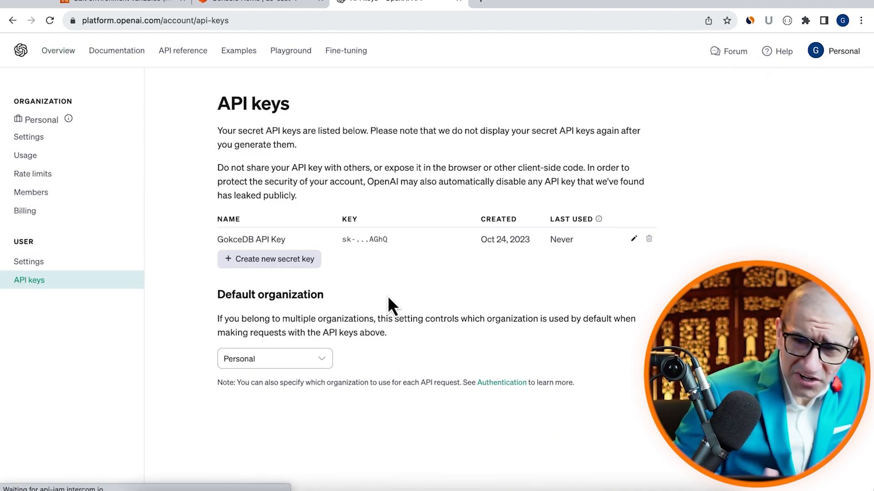
left_click(269, 259)
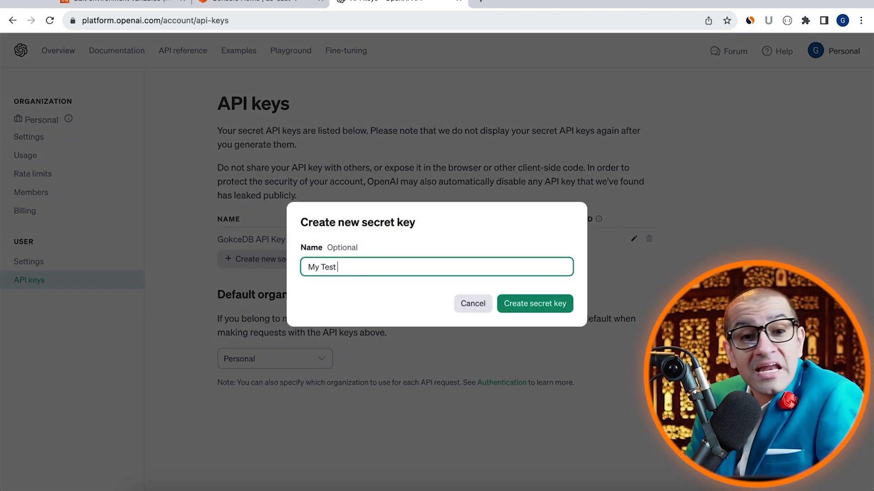
left_click(533, 304)
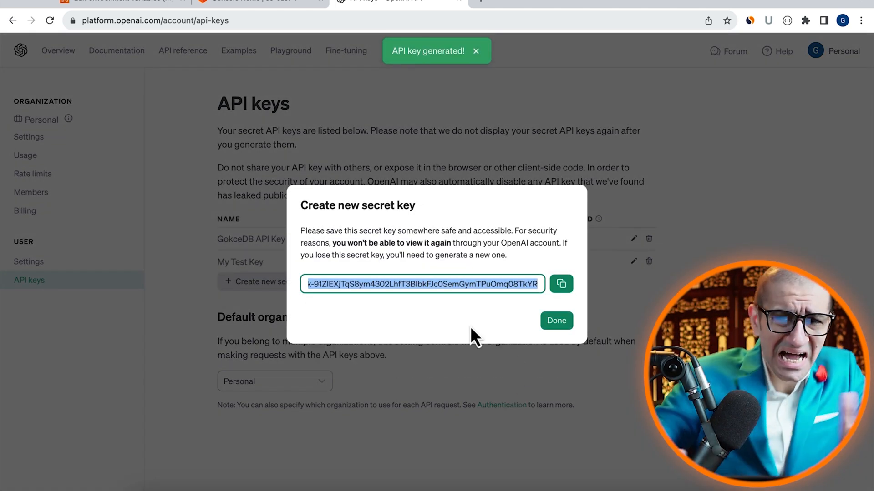
left_click(560, 284)
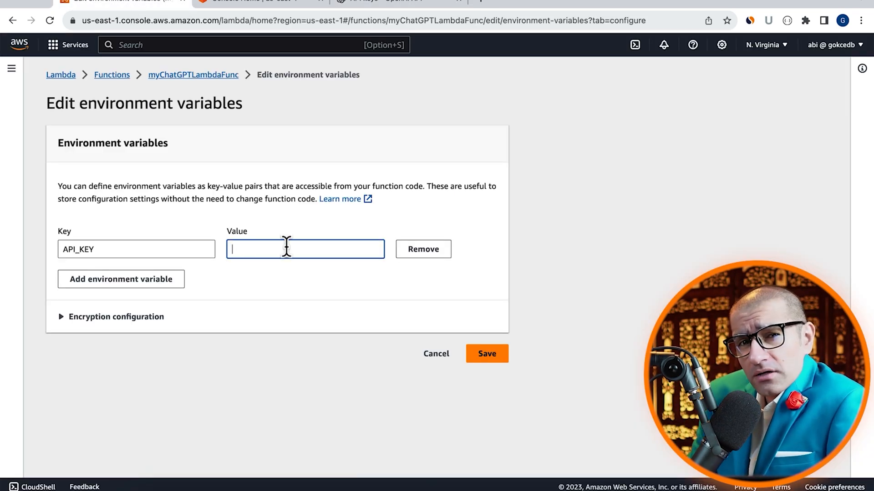
Save the copied OpenAI secret key as the API_KEY variable's value.
left_click(485, 353)
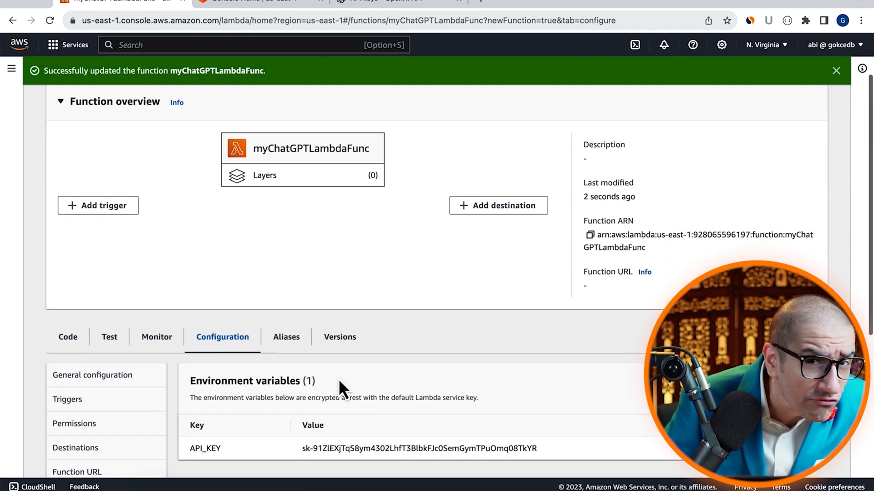
left_click(92, 374)
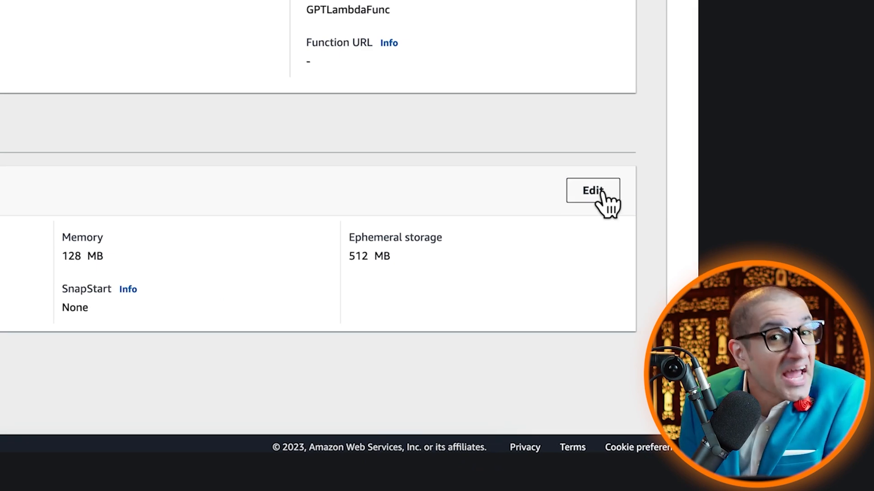
Raise the function's timeout from 3 to 20 seconds in General configuration.
left_click(592, 190)
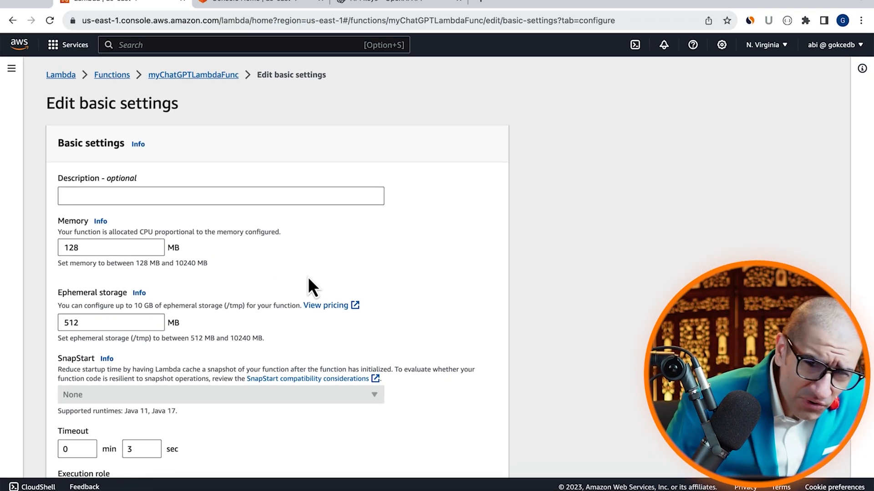
scroll("down", 3)
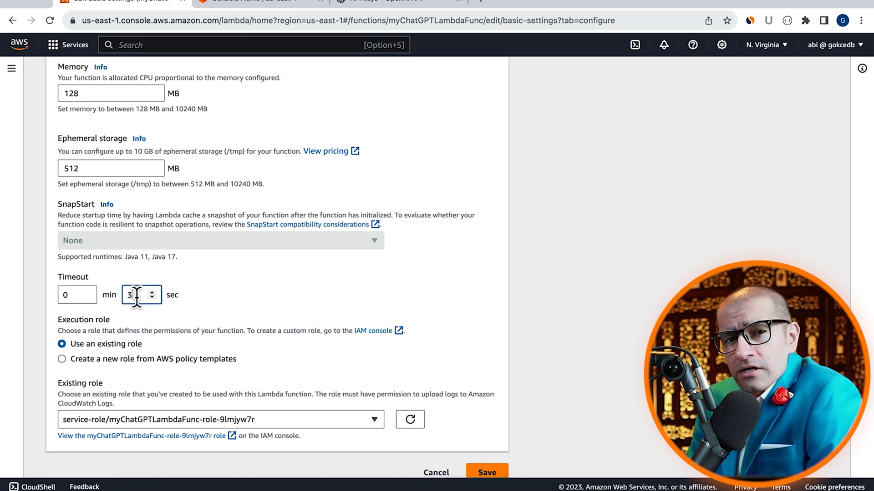
type("20")
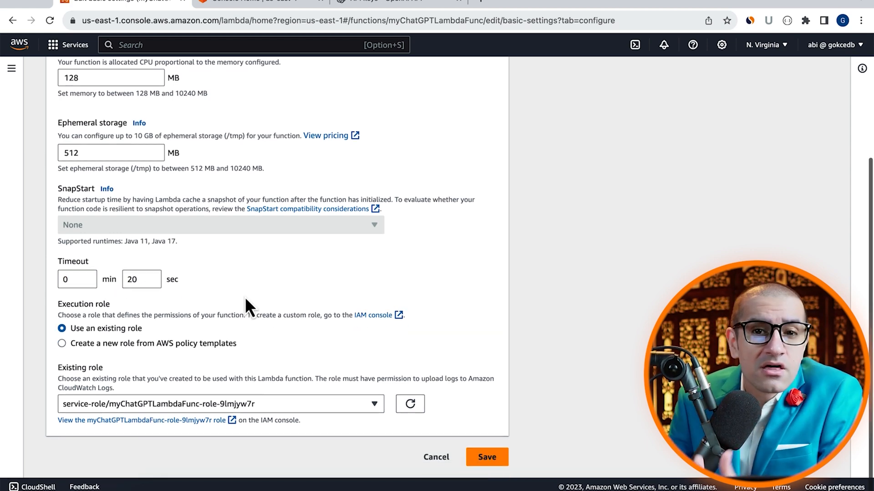
left_click(485, 456)
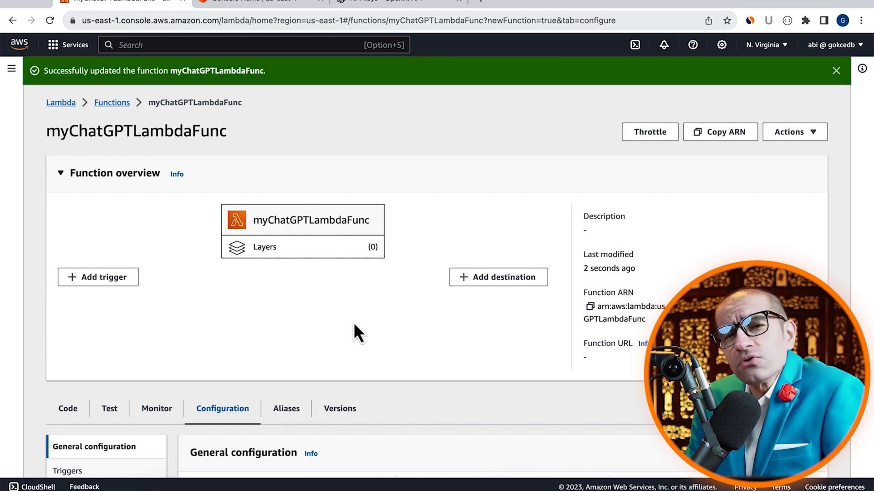
Paste the Python handler calling gpt-3.5-turbo for a New York fact into lambda_function.py and deploy it.
left_click(67, 409)
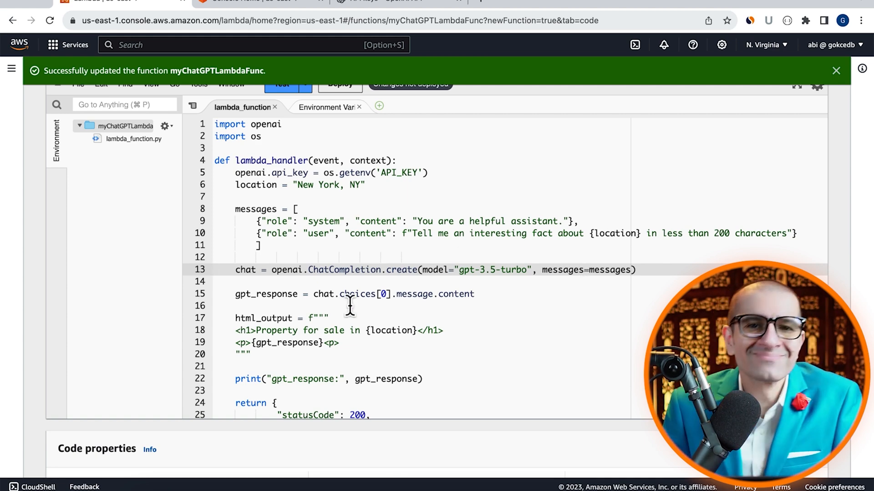
left_click(350, 294)
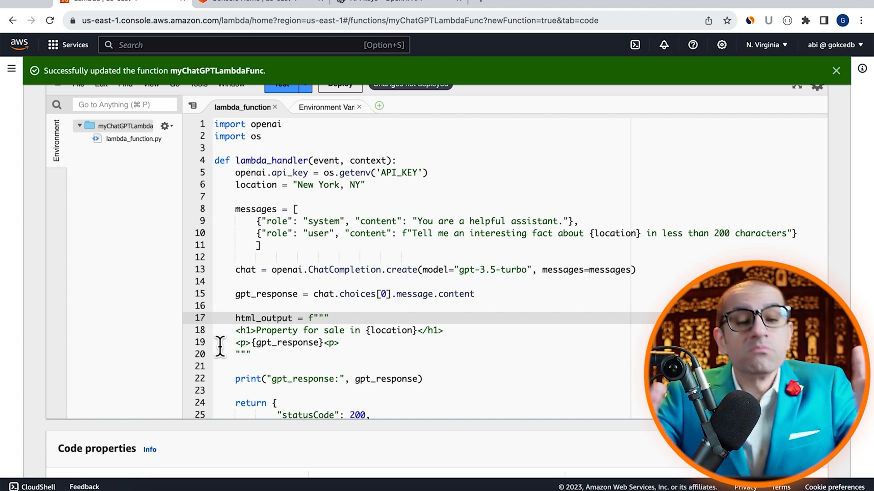
scroll("down", 3)
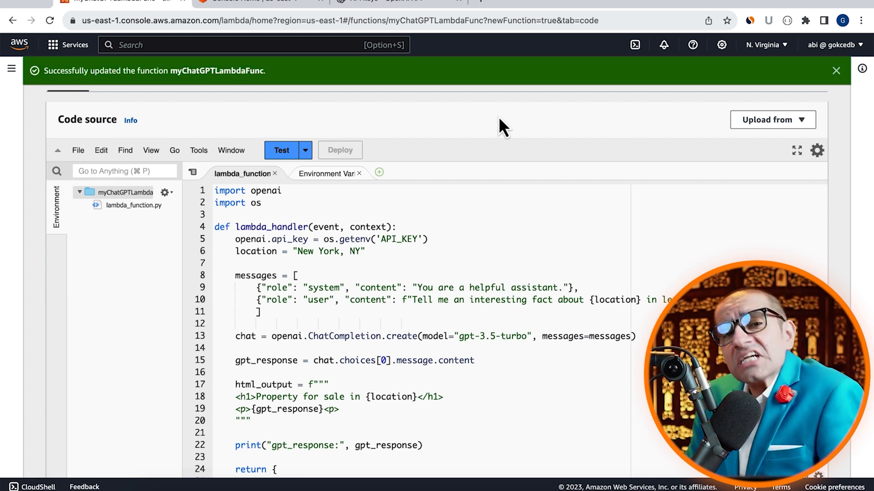
Run a test of the function, then return to the AWS Console Home.
left_click(281, 151)
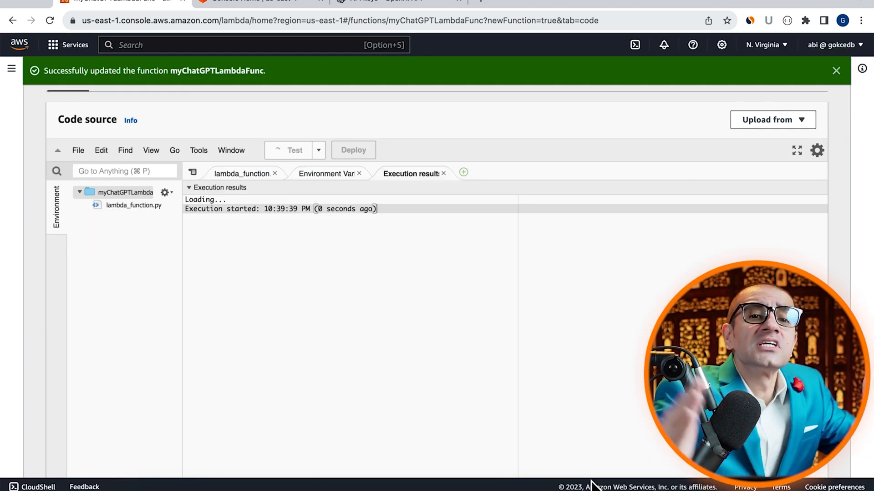
left_click(289, 150)
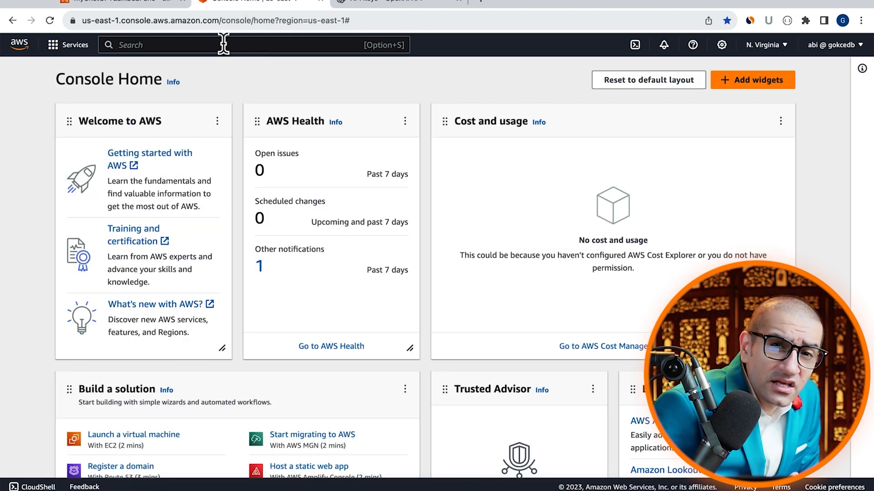
Create a Cloud9 environment named test on a new EC2 instance with SSM connection.
type("cloud9")
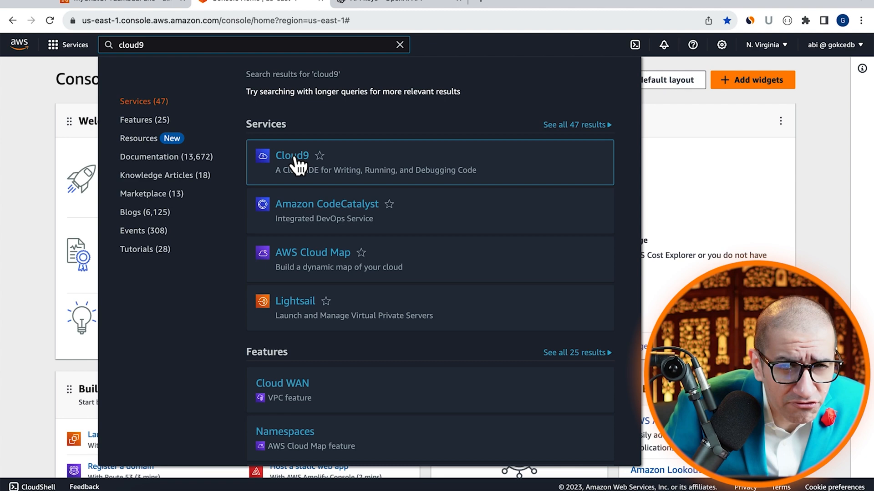
left_click(291, 156)
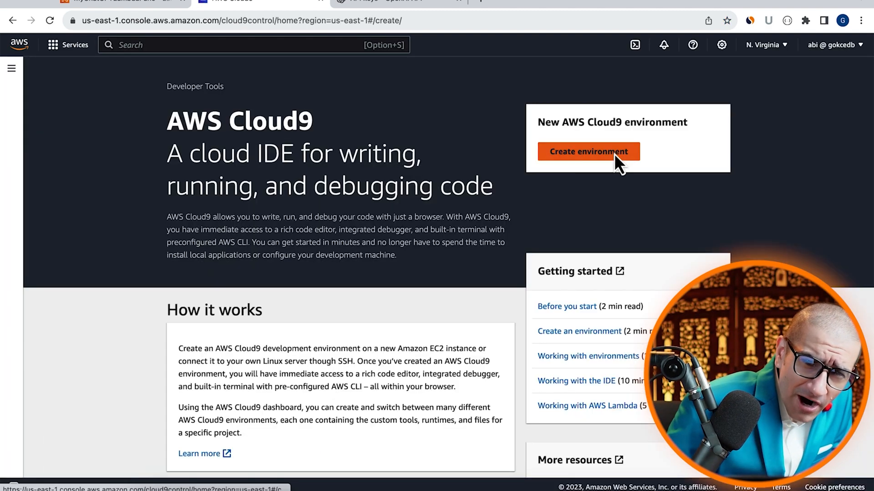
left_click(588, 152)
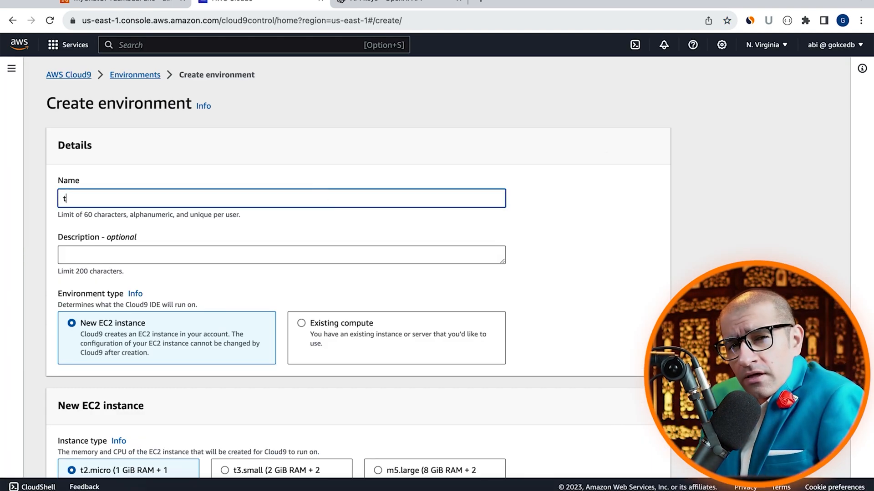
type("est")
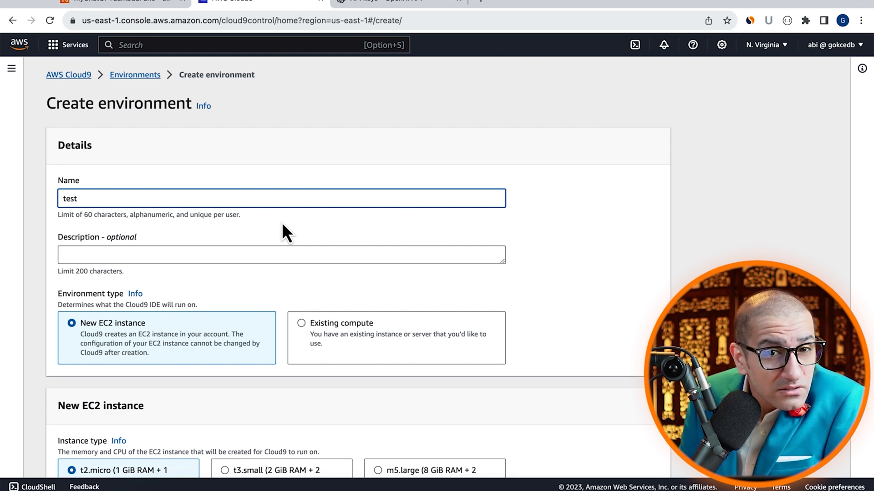
scroll("down", 3)
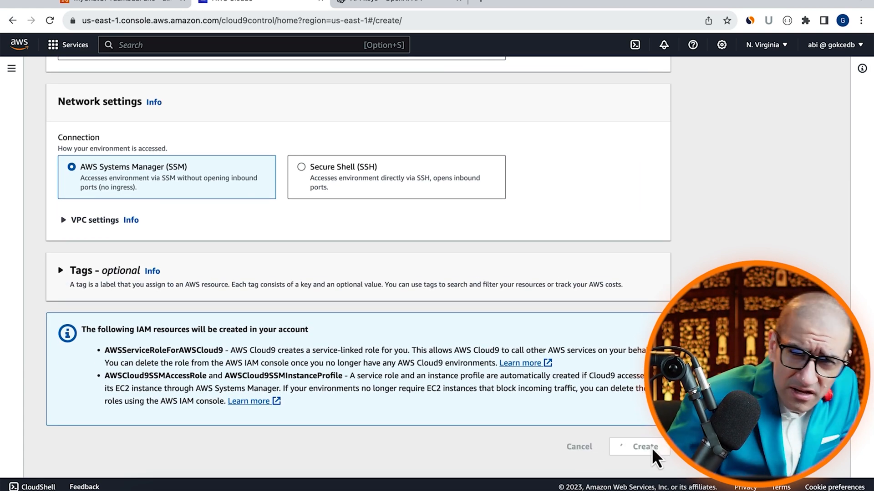
left_click(639, 446)
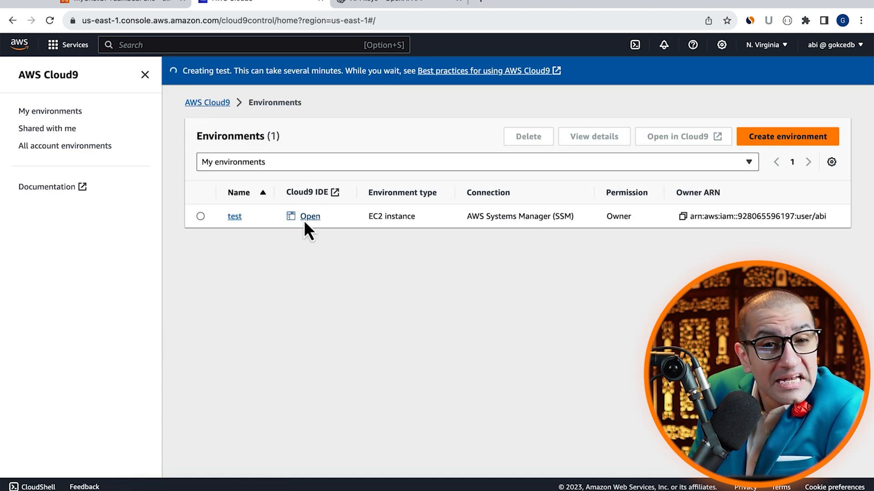
Open the test IDE and download myChatGPTLambdaFunc from US East Lambda via AWS Explorer.
left_click(309, 216)
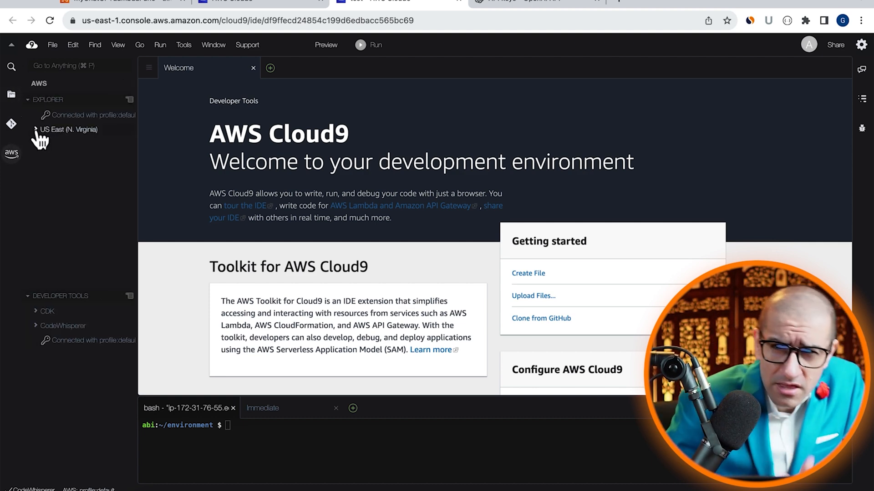
left_click(69, 129)
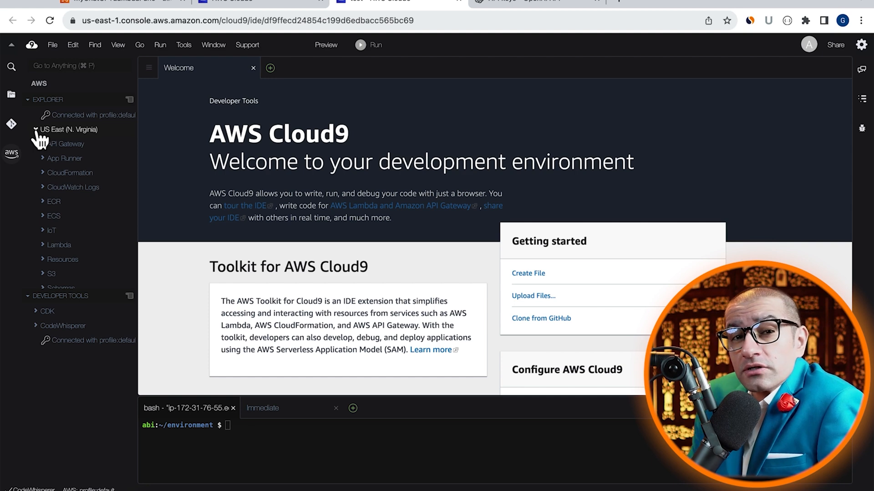
left_click(59, 245)
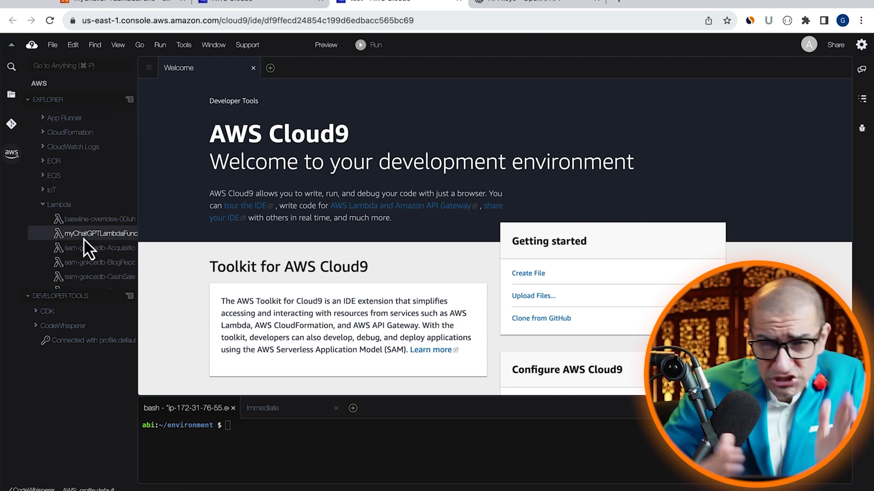
left_click(11, 94)
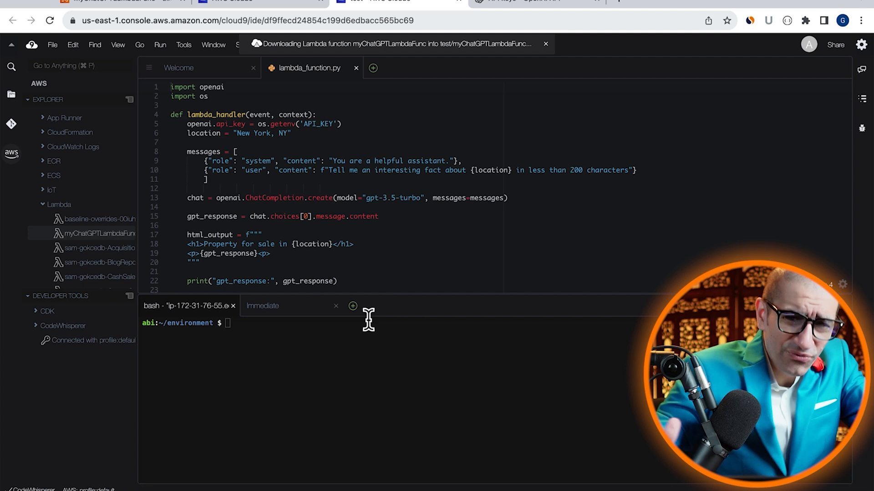
In the terminal, list files, cd into myChatGPTLambdaFunc/ and pip3 install openai there.
type("ls -ltrh")
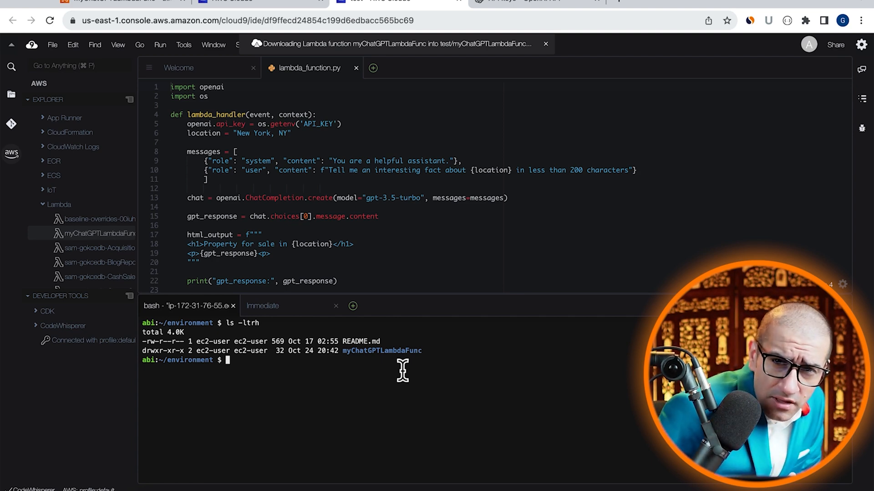
type("cd myChatGPTLambdaFunc/")
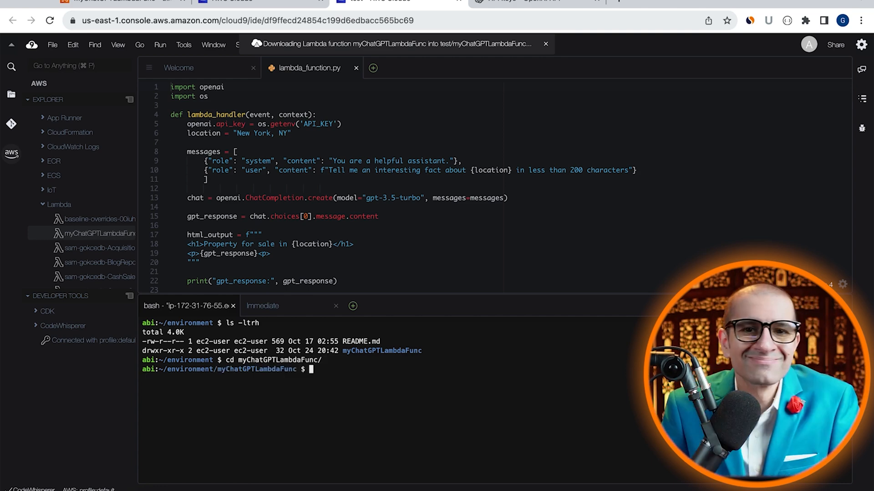
type("pip3 ins")
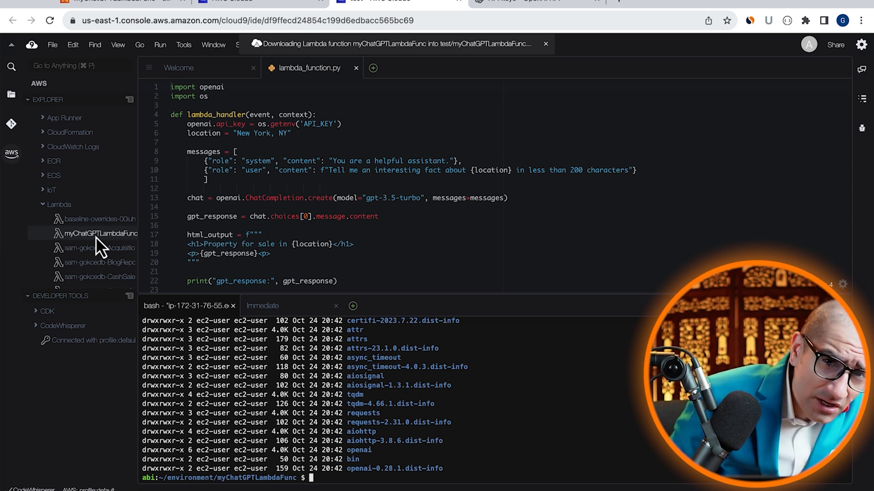
Upload the myChatGPTLambdaFunc directory from Cloud9 as the function's $LATEST code version.
right_click(99, 234)
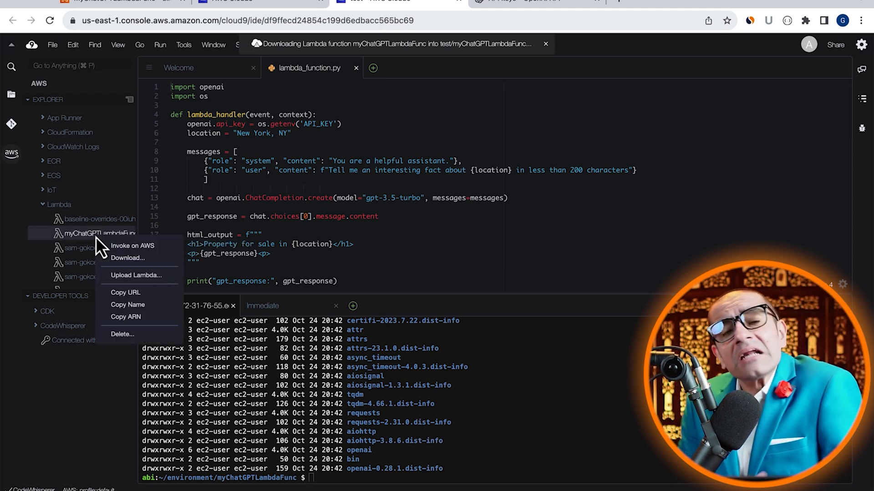
mouse_move(150, 284)
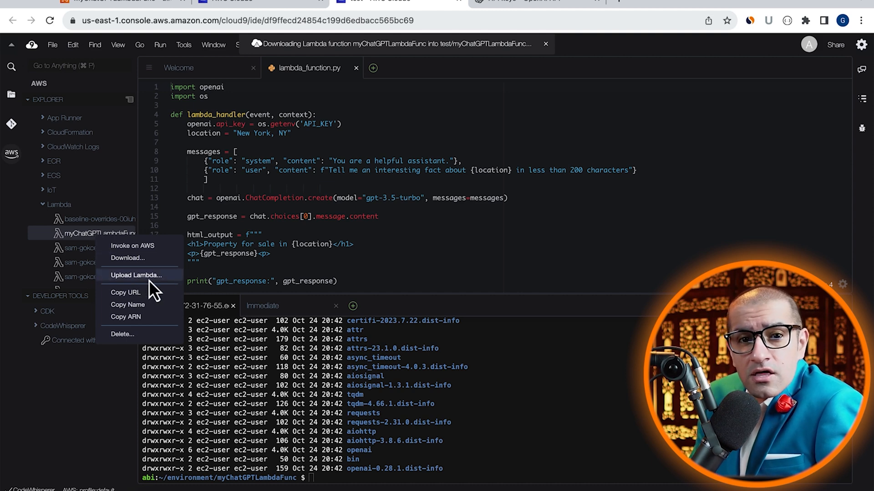
left_click(137, 275)
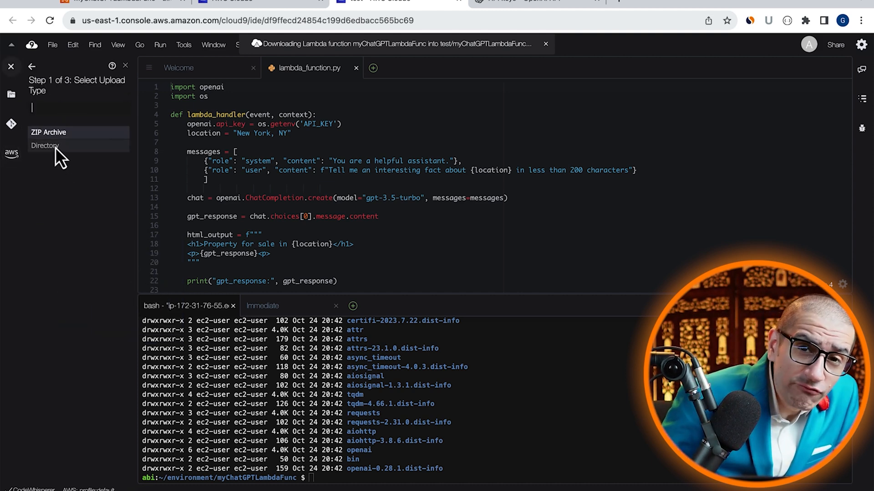
left_click(44, 146)
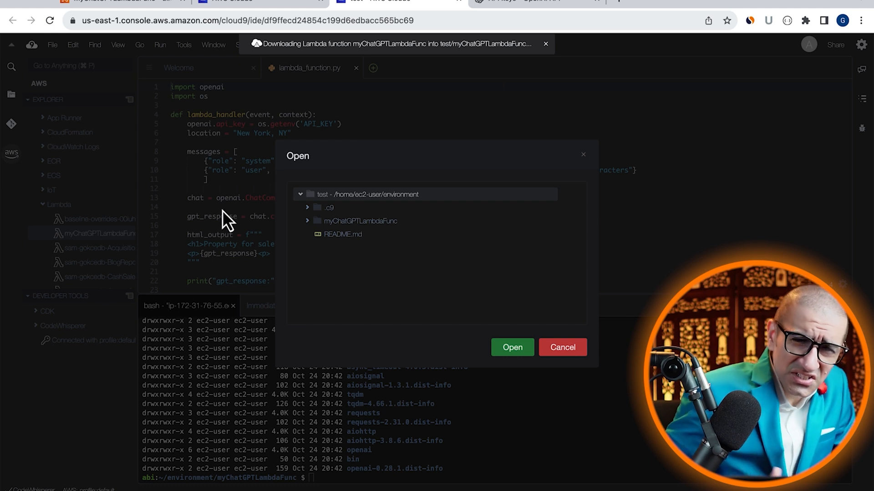
left_click(359, 220)
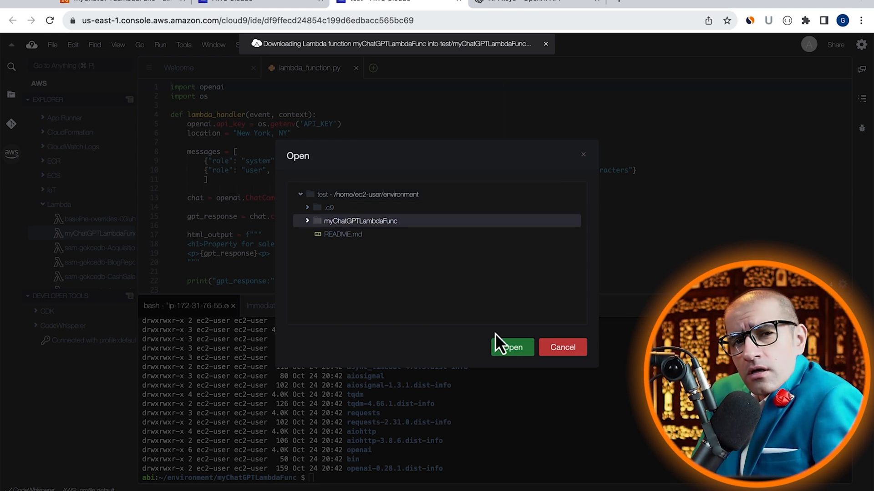
left_click(511, 347)
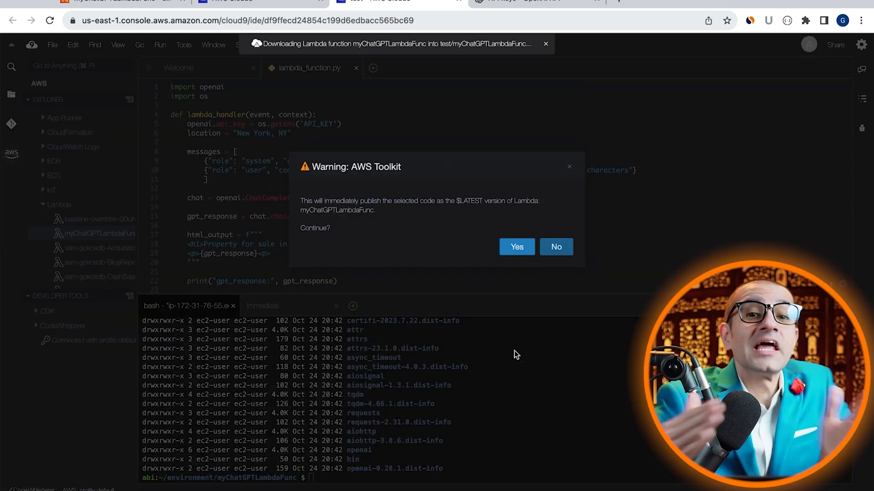
left_click(515, 247)
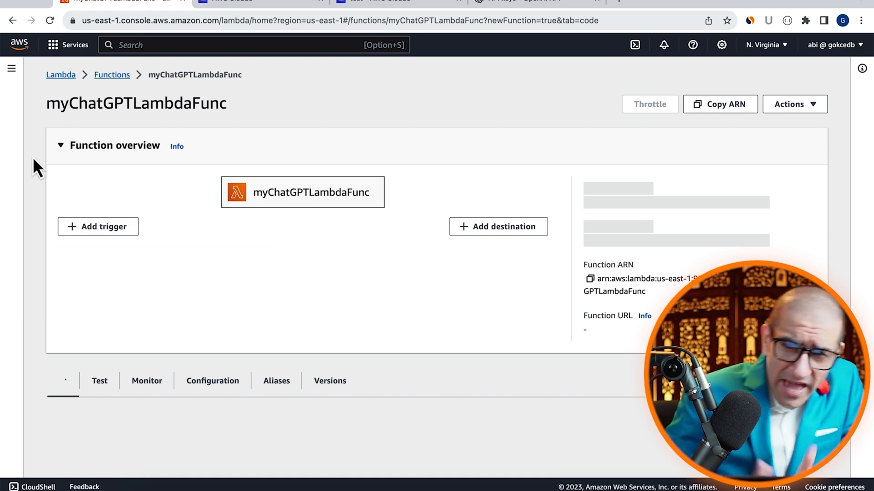
Invoke a test of myChatGPTLambdaFunc, getting status 200 with an HTML New York fact.
left_click(99, 381)
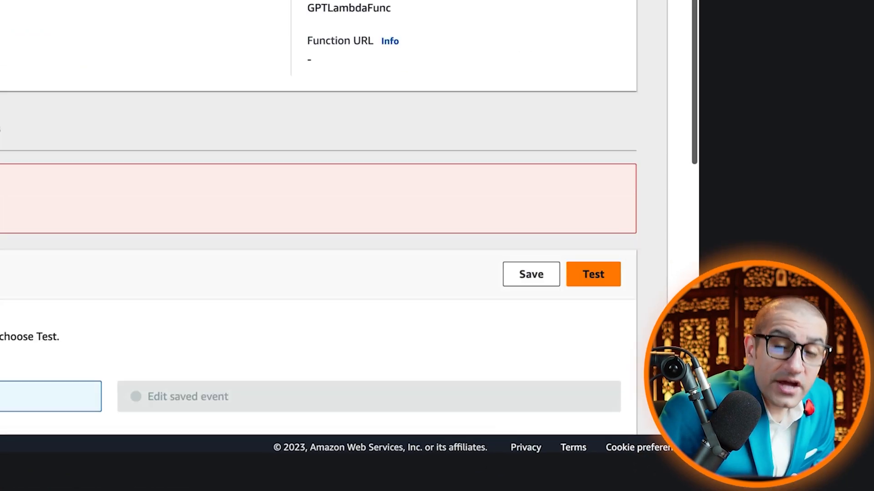
left_click(593, 273)
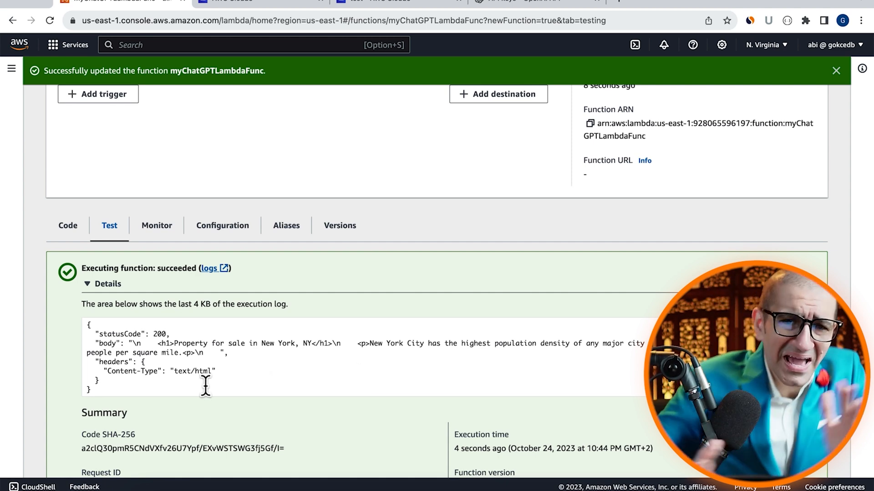
Create a function URL for myChatGPTLambdaFunc with Auth type NONE so it is publicly reachable.
left_click(222, 225)
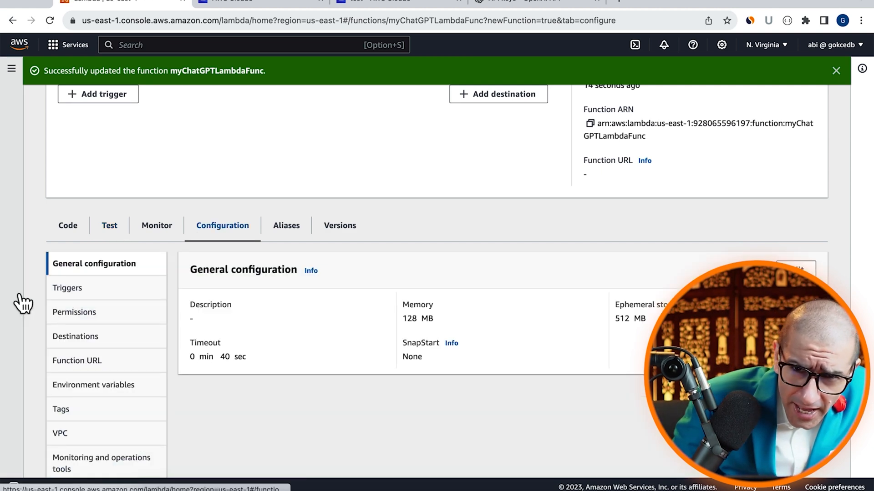
left_click(77, 360)
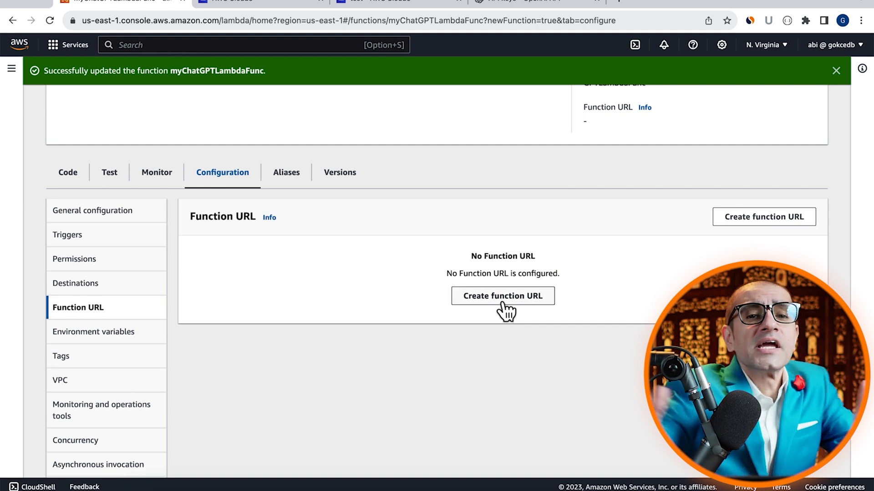
left_click(503, 295)
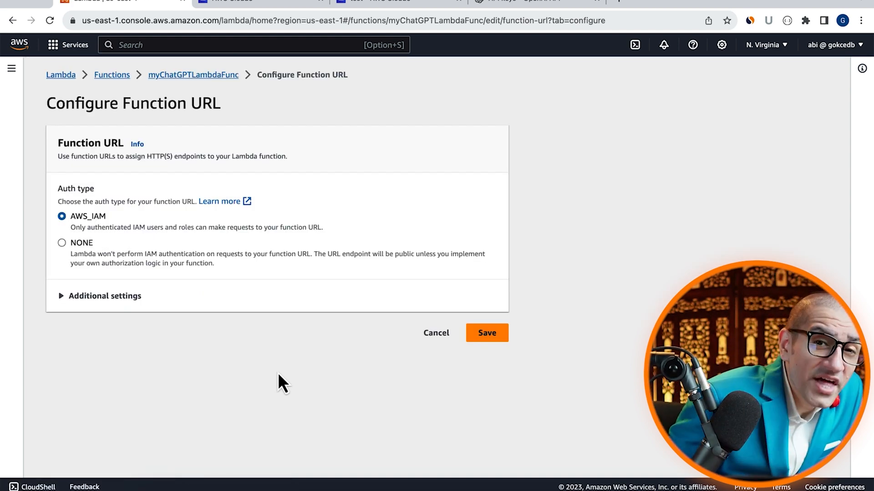
left_click(61, 242)
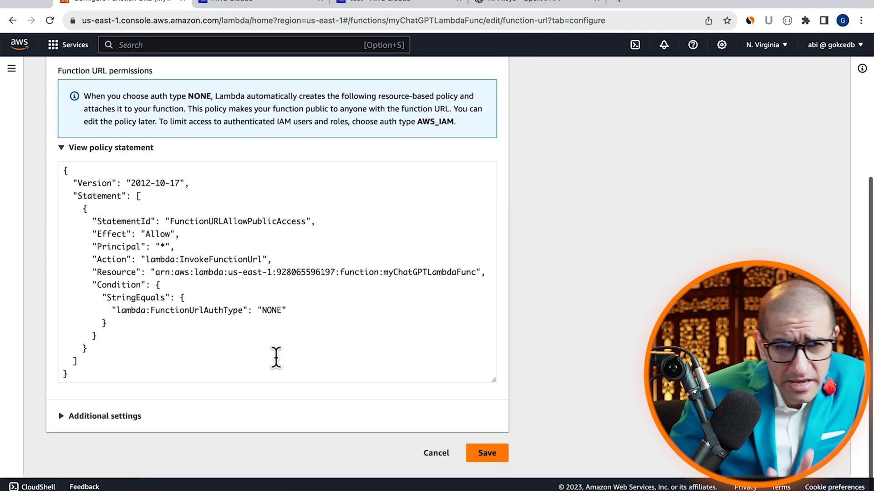
left_click(485, 454)
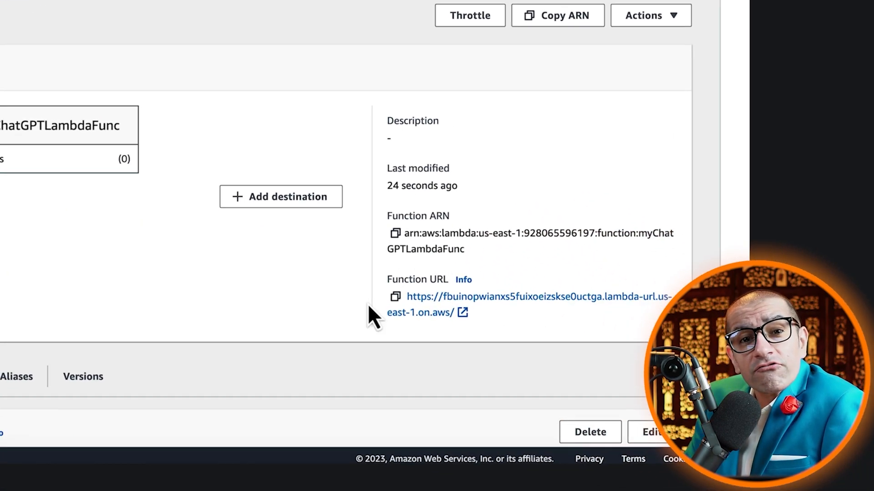
scroll("down", 3)
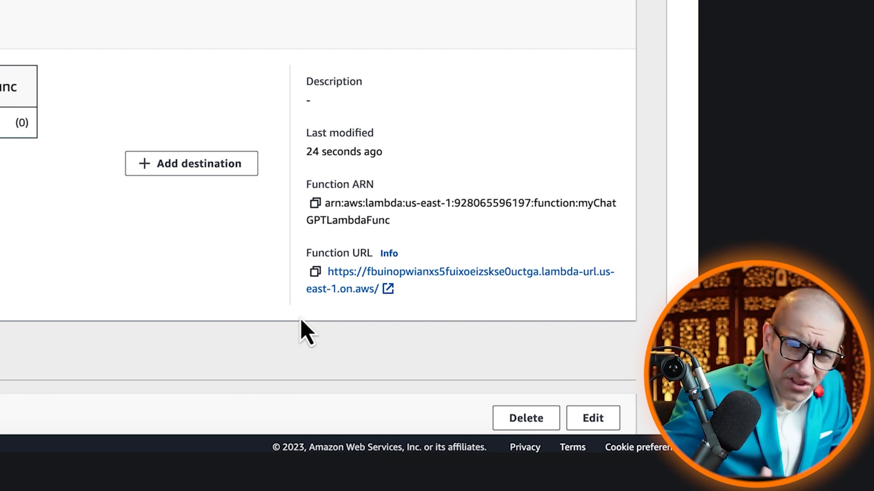
Visit the function URL in Chrome and reload twice to see changing New York facts.
left_click(458, 272)
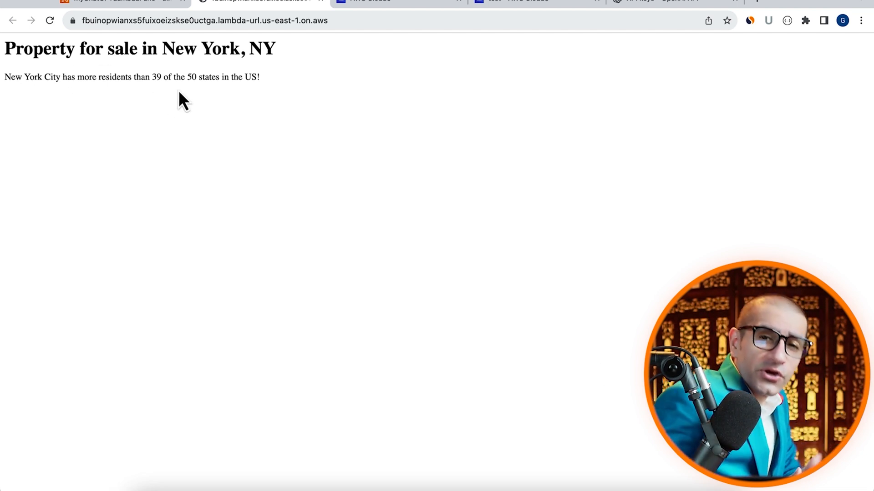
left_click(50, 21)
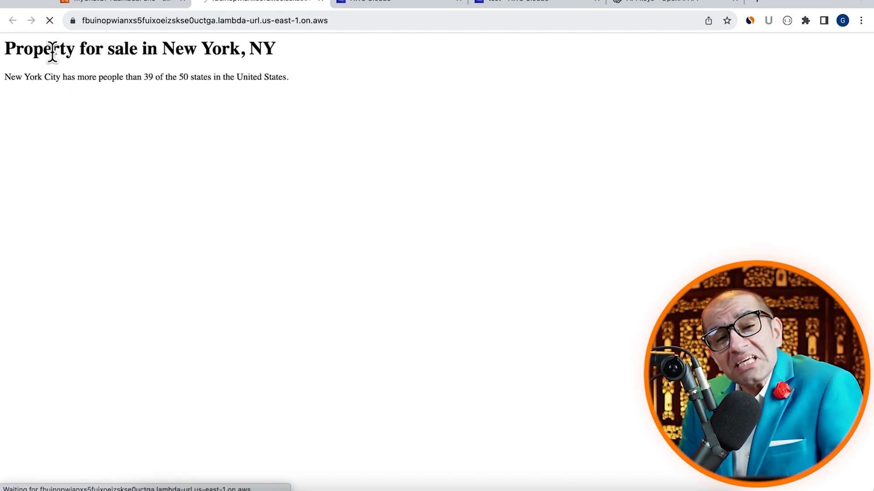
left_click(49, 21)
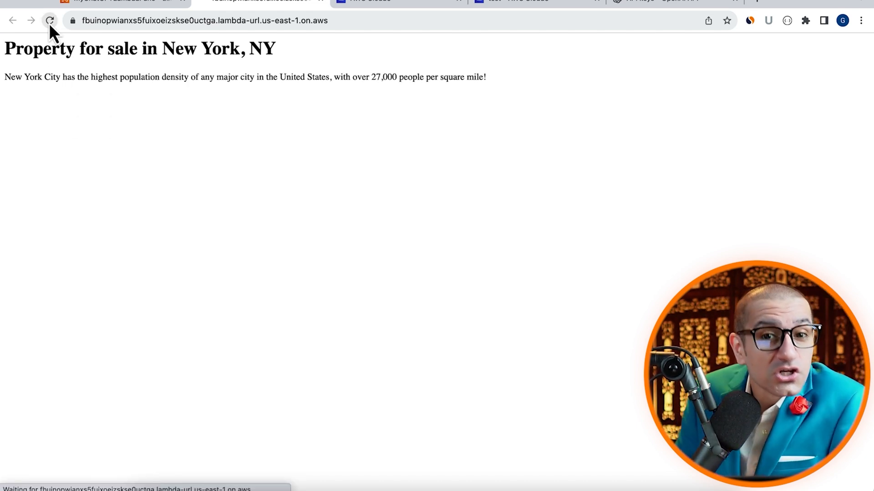